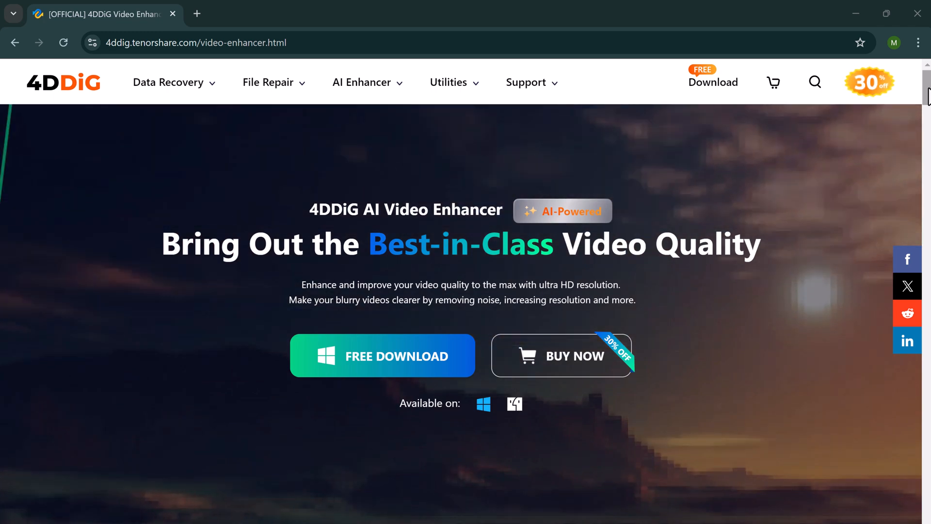
Scroll to the feature carousel and advance through the restorer and old-footage colorizer demos
scroll("down", 3)
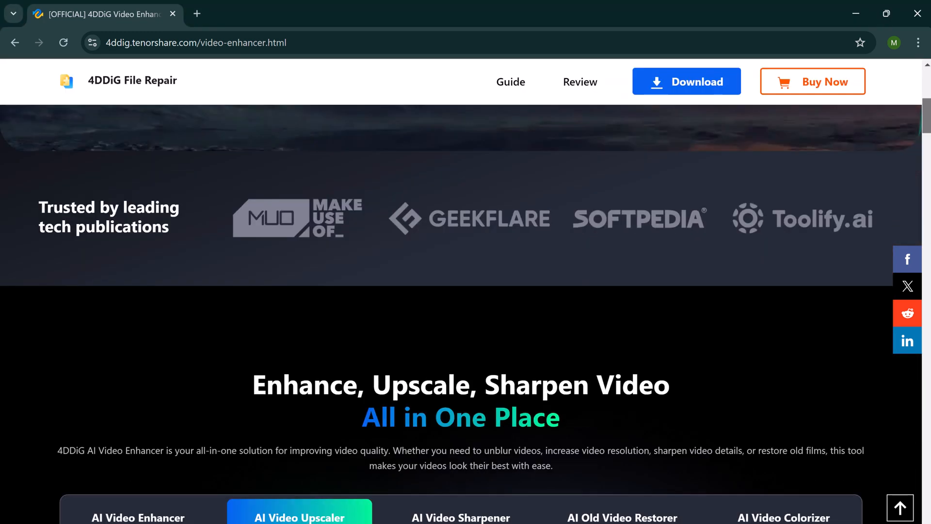
scroll("down", 3)
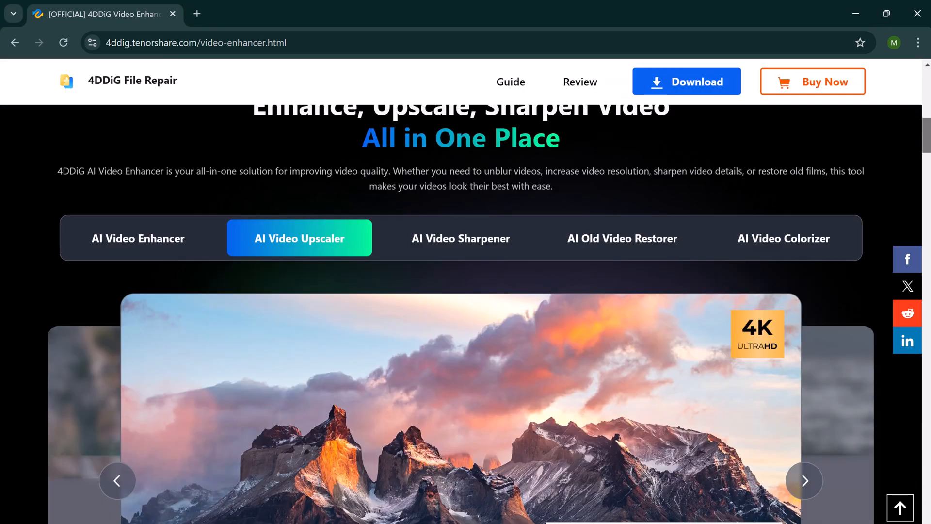
scroll("down", 3)
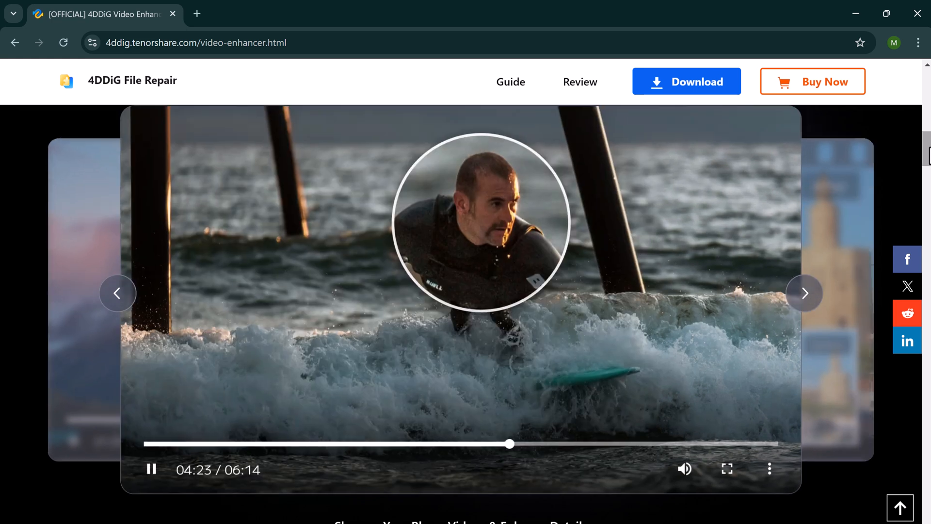
mouse_move(844, 264)
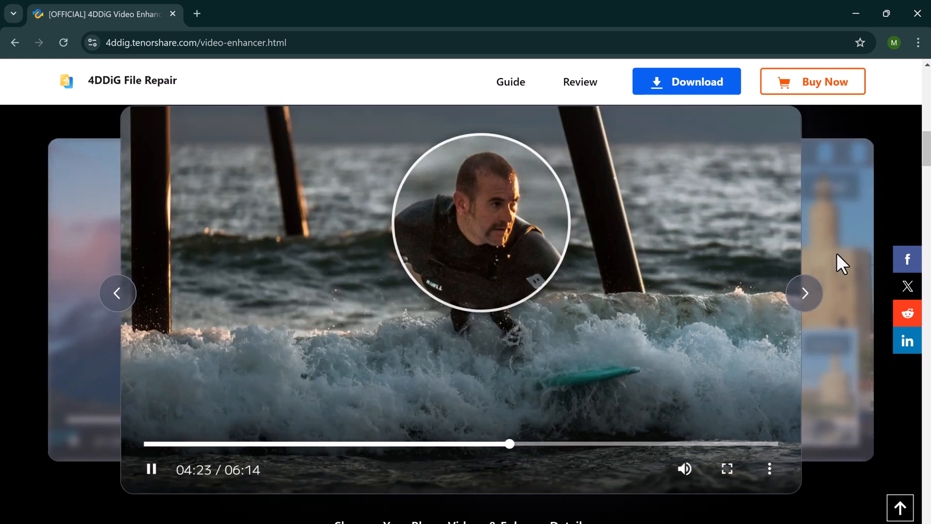
left_click(804, 293)
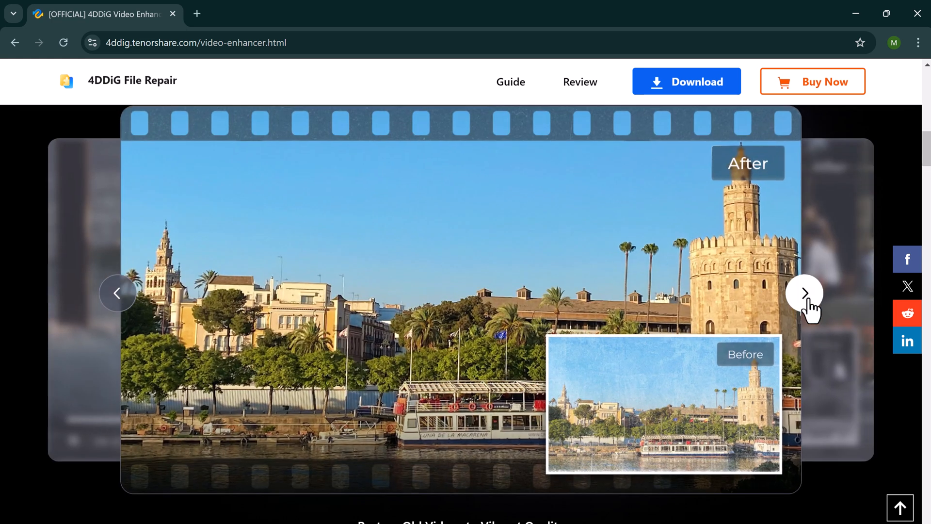
left_click(804, 293)
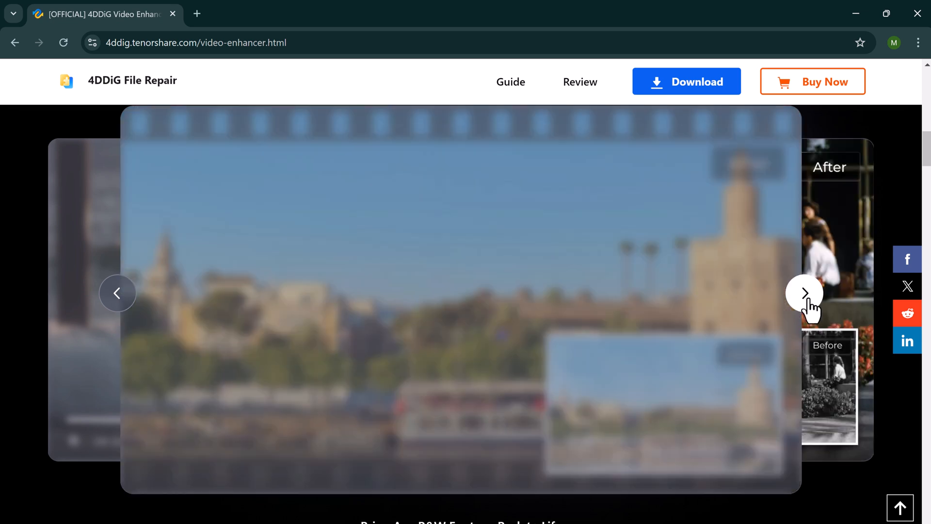
left_click(804, 293)
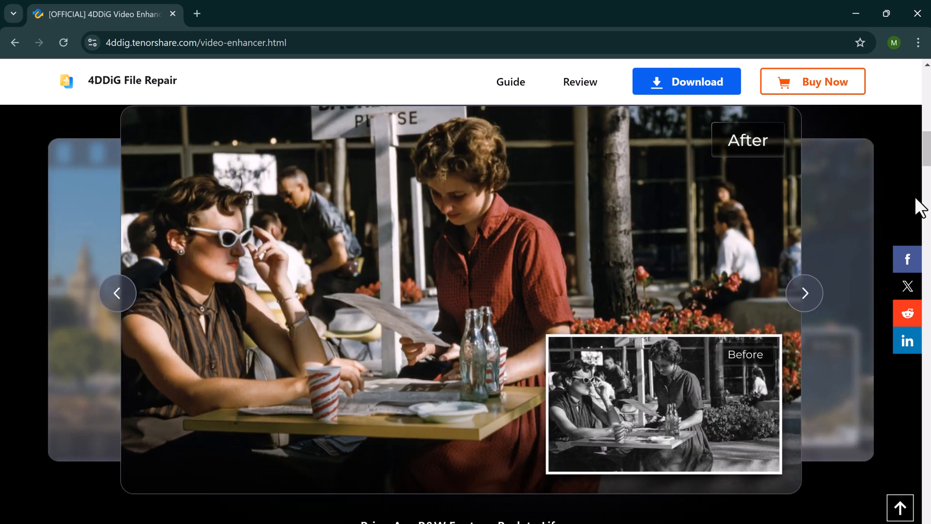
Continue down the Video Enhancer page to the four AI models section
scroll("down", 3)
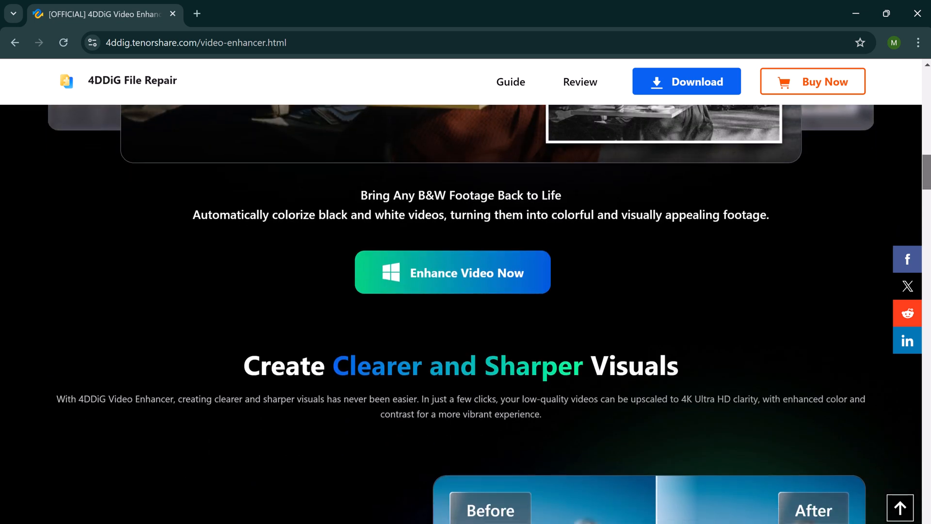
scroll("down", 3)
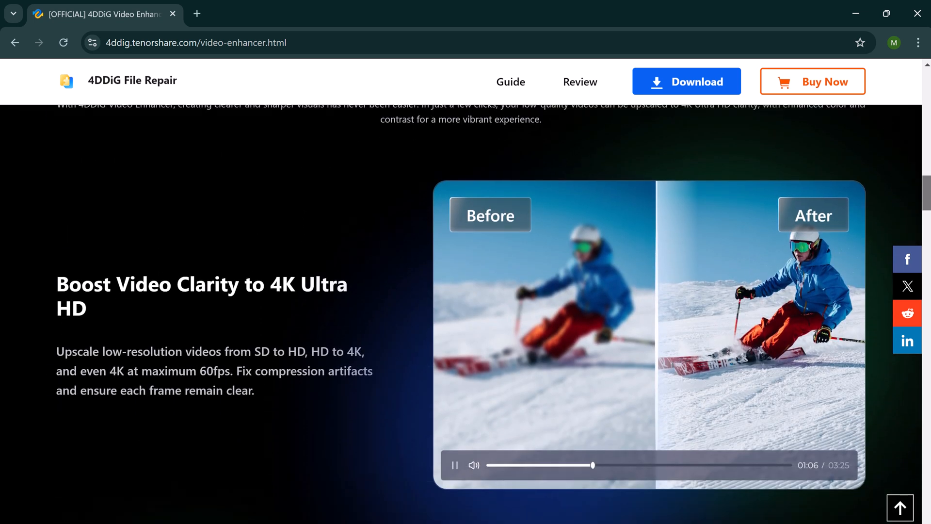
scroll("down", 3)
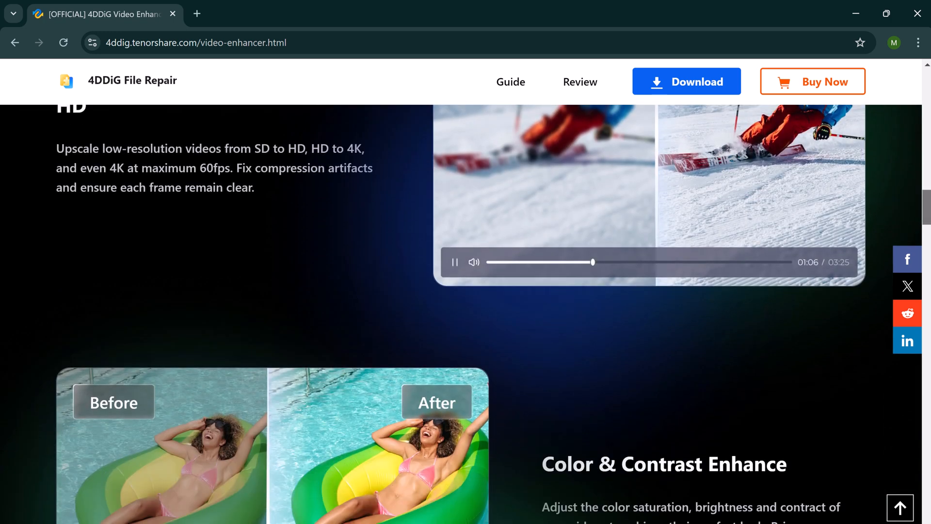
scroll("down", 3)
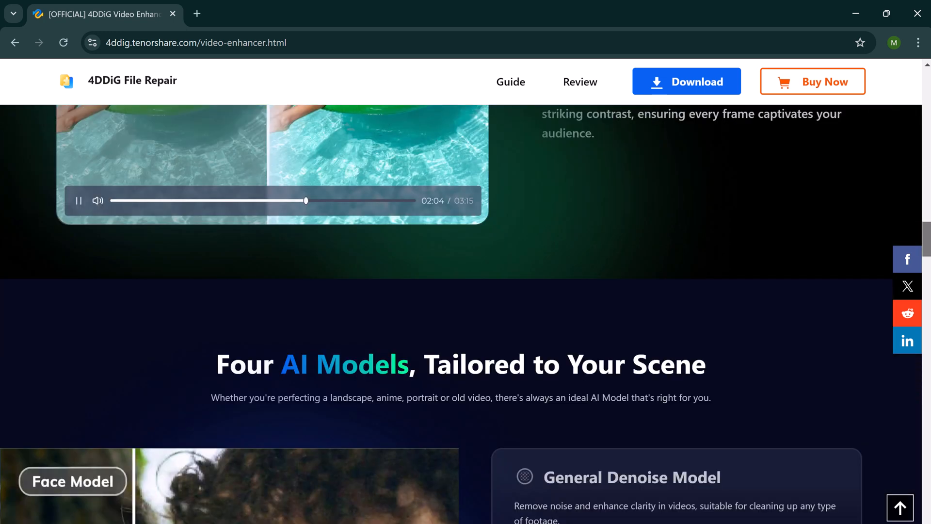
View the Colorize Model before/after demo, then scroll on toward the three-step enhancement guide
scroll("down", 3)
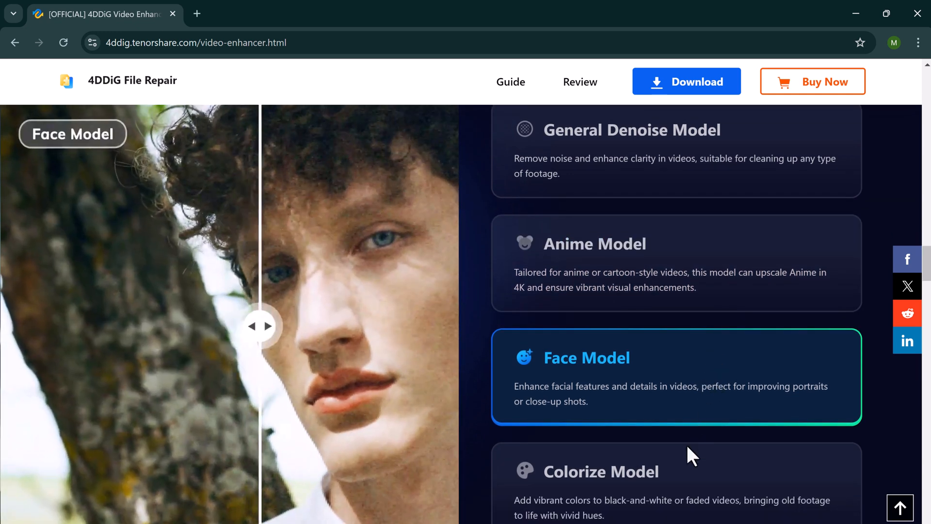
left_click(601, 471)
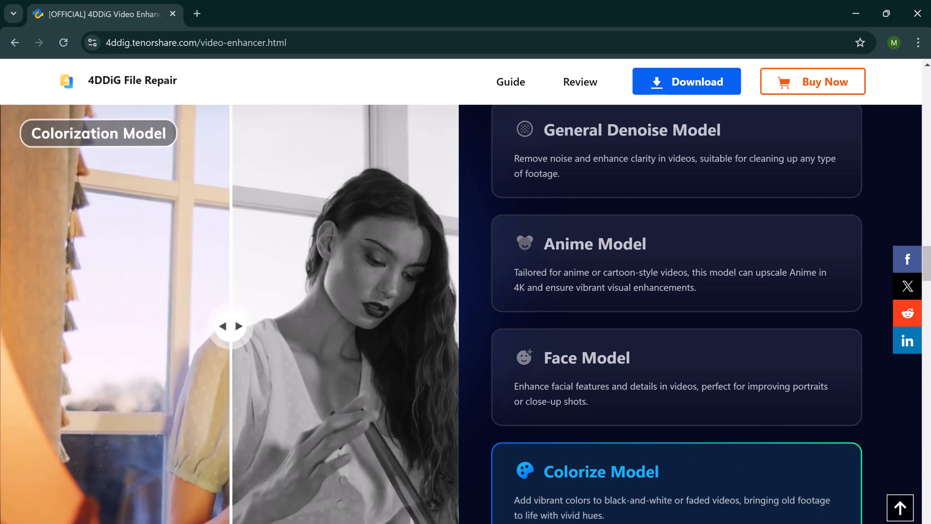
scroll("down", 3)
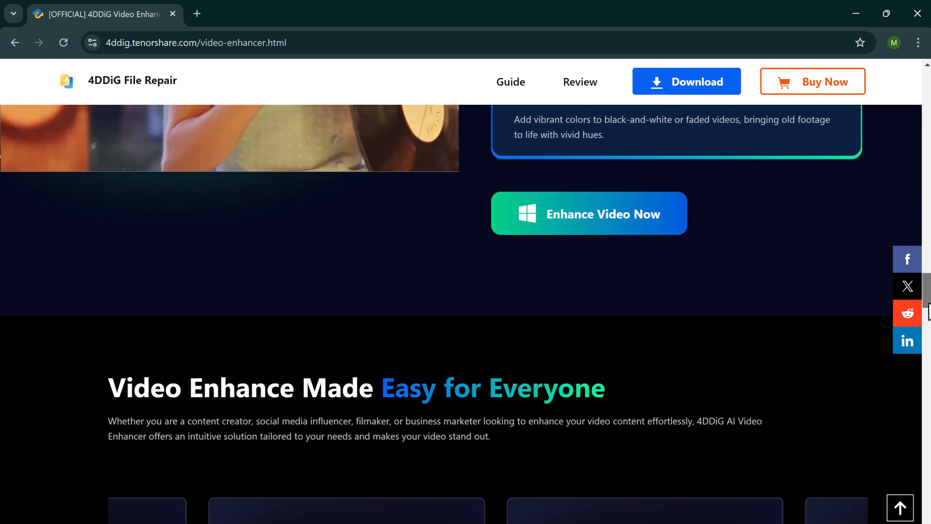
scroll("down", 3)
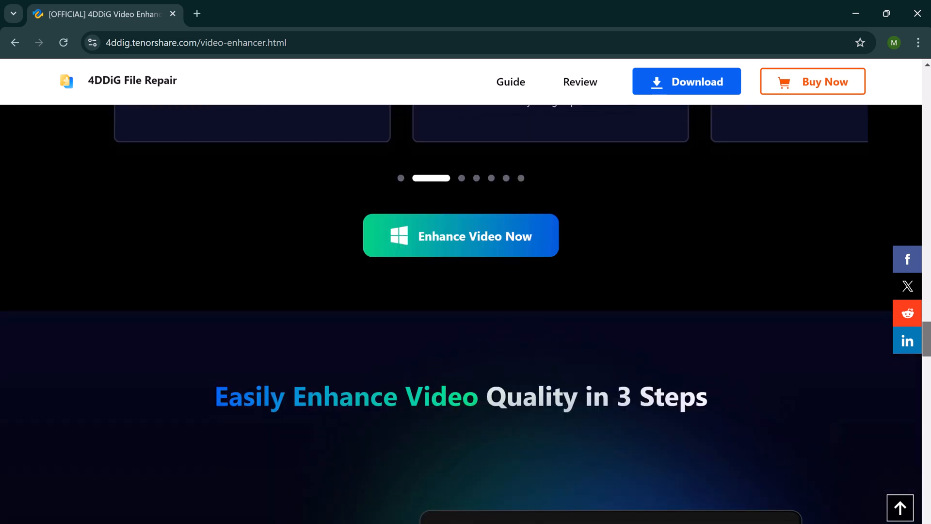
scroll("down", 3)
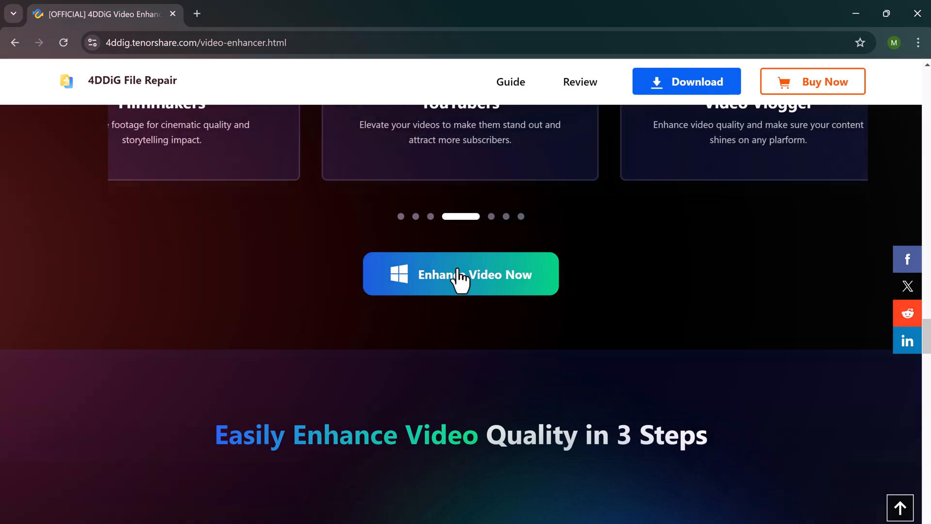
Get the video enhancer app and switch to its AI Enhancer tools section
left_click(461, 274)
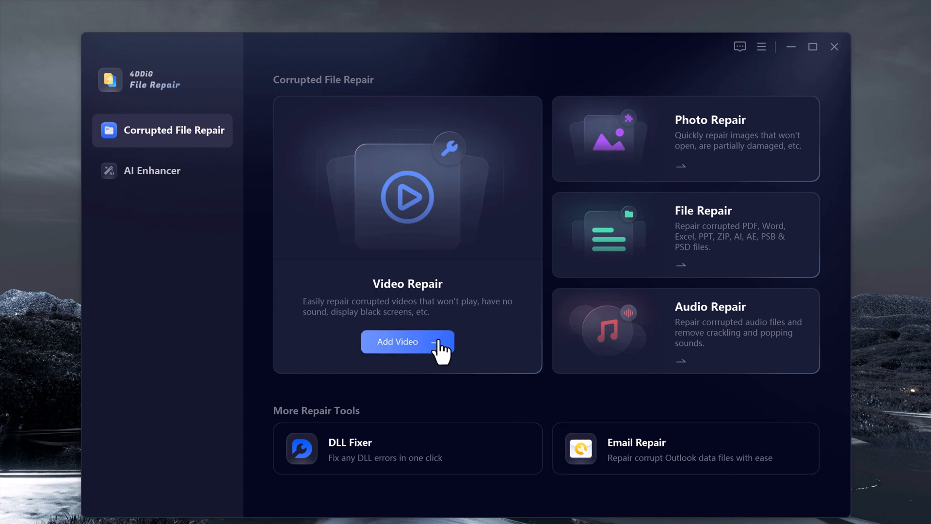
left_click(153, 170)
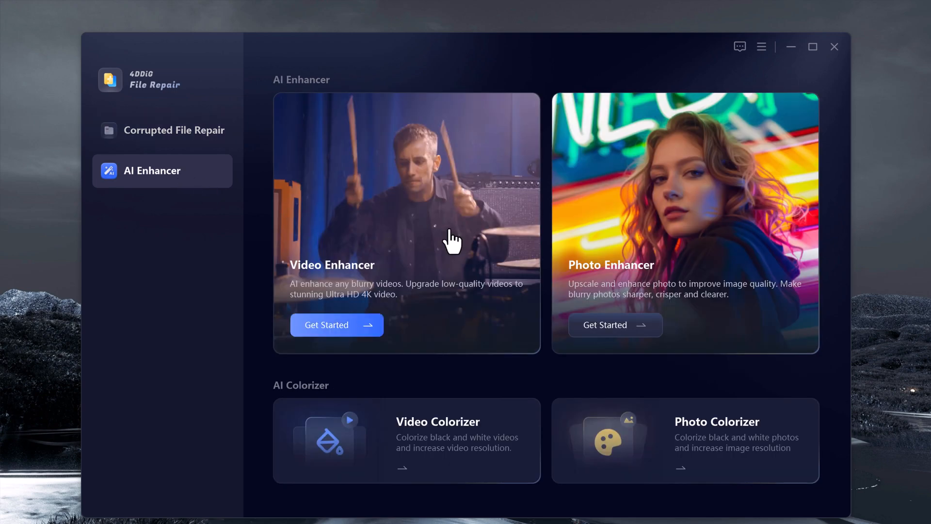
mouse_move(711, 257)
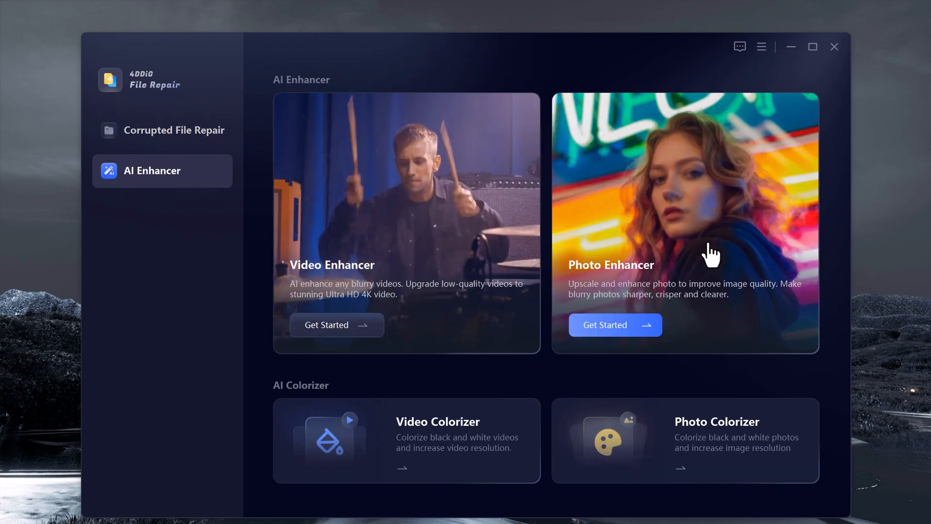
mouse_move(434, 475)
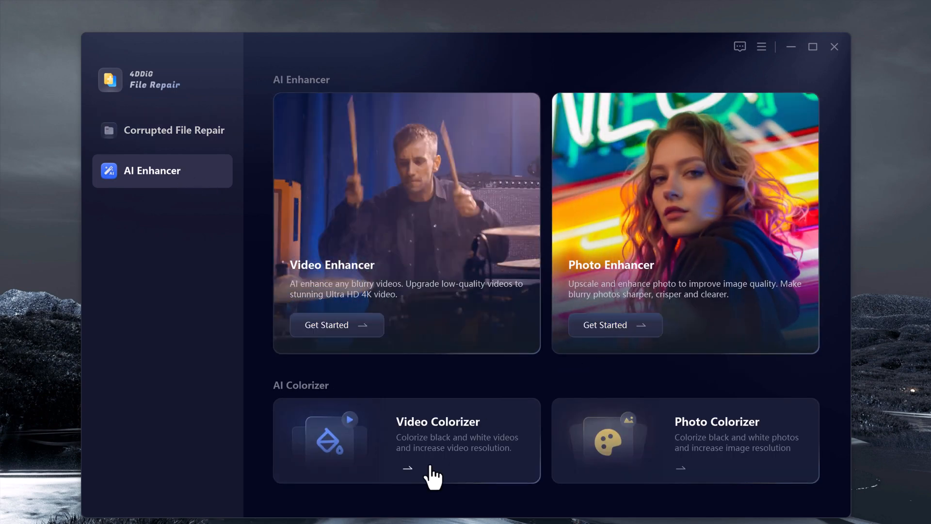
mouse_move(692, 479)
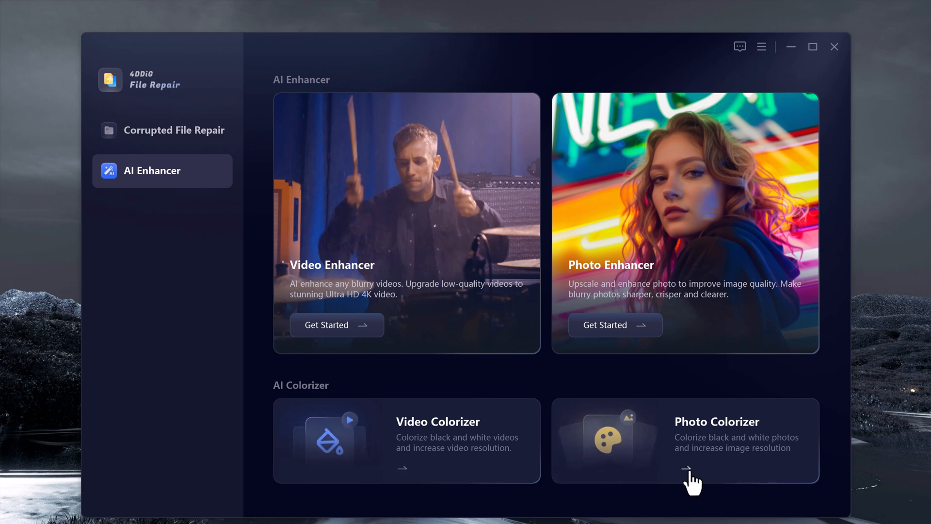
Load a video into the Video Enhancer and pause its preview
left_click(327, 325)
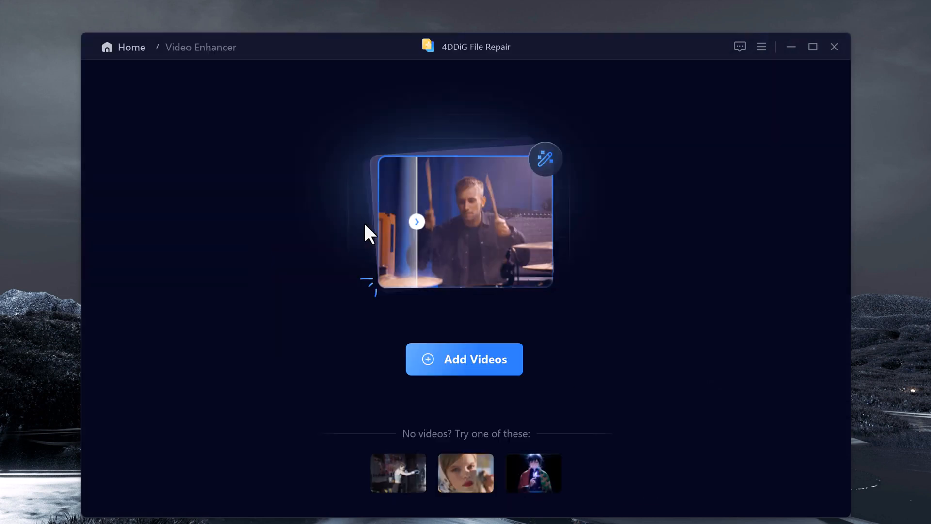
left_click(464, 359)
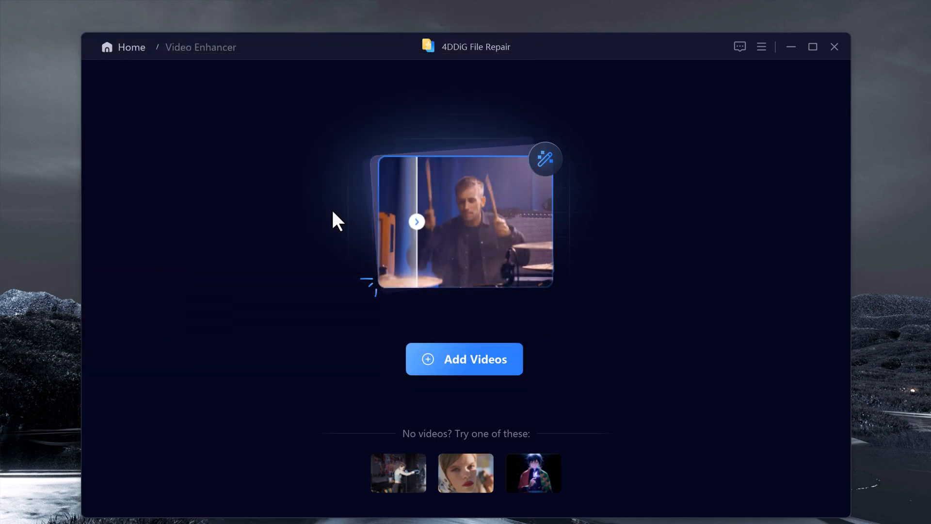
left_click(466, 473)
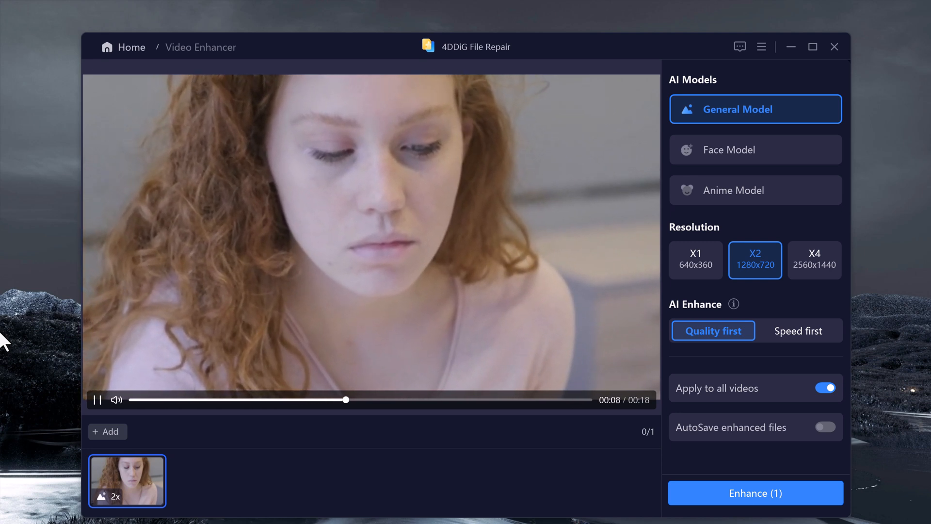
left_click(97, 399)
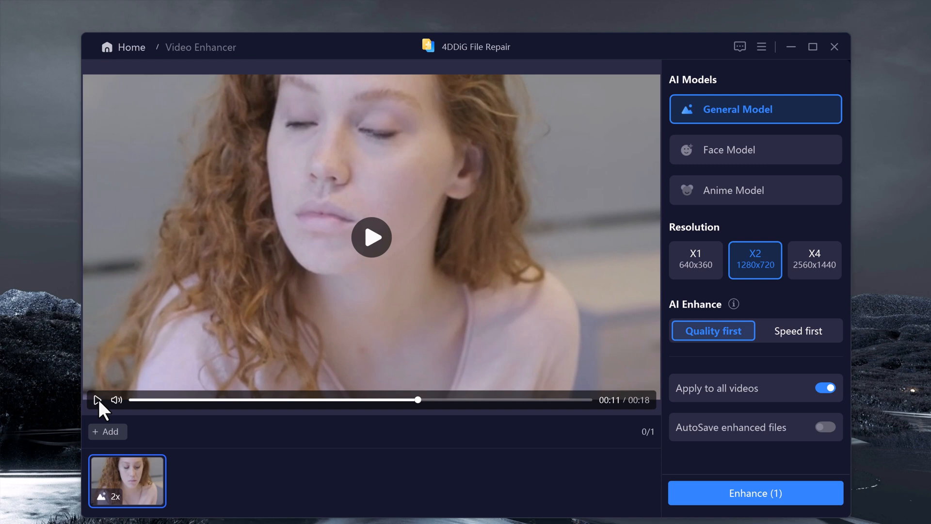
mouse_move(738, 119)
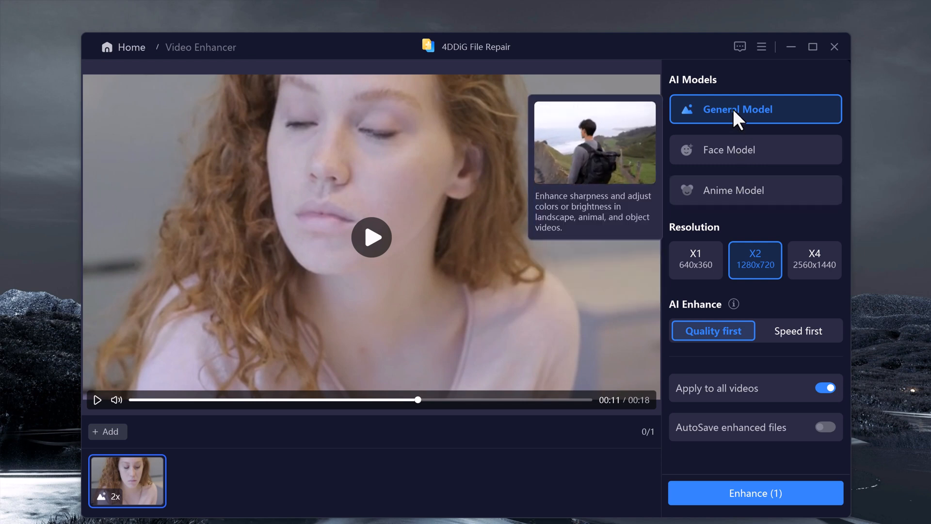
mouse_move(755, 149)
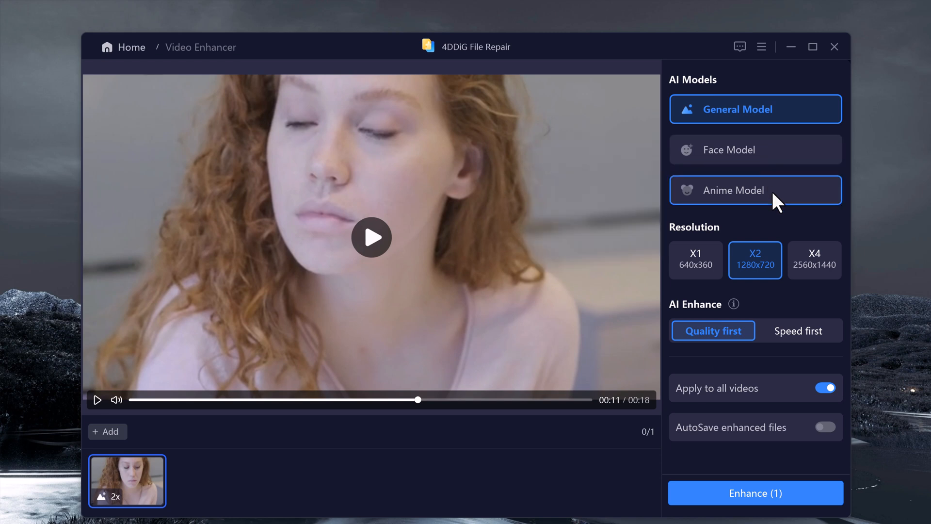
mouse_move(754, 191)
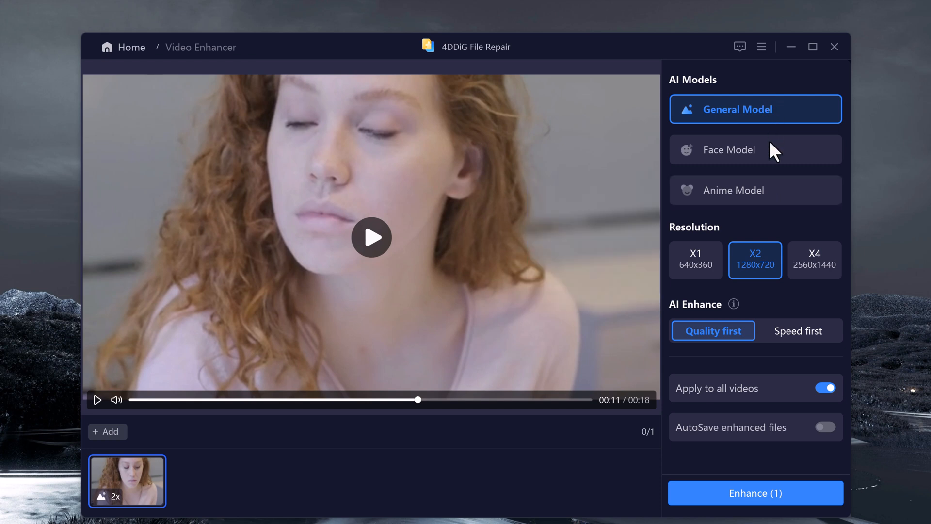
Select the Face Model and X4 2560x1440 output resolution
left_click(754, 149)
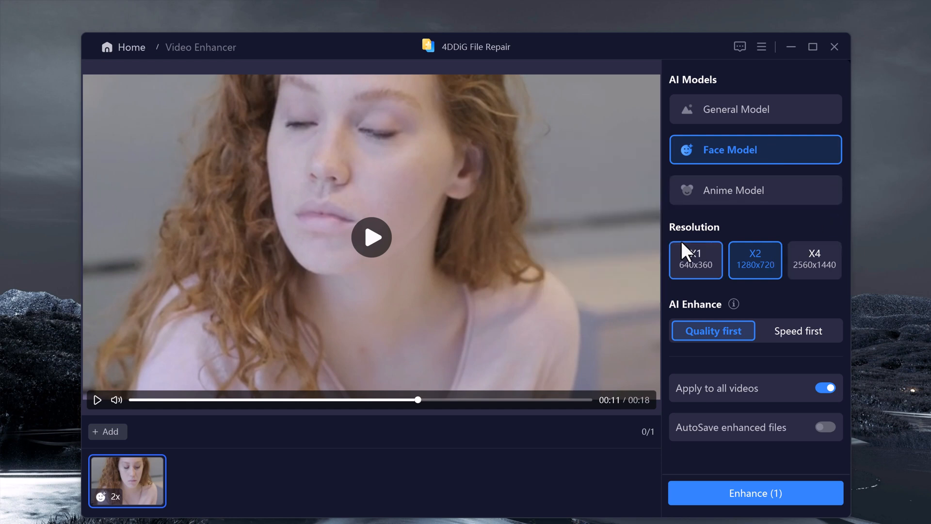
left_click(754, 259)
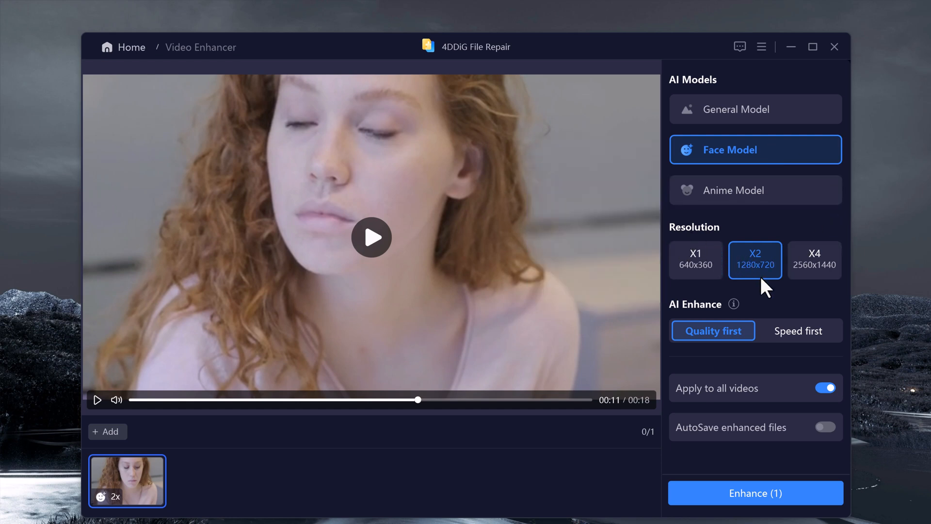
left_click(815, 260)
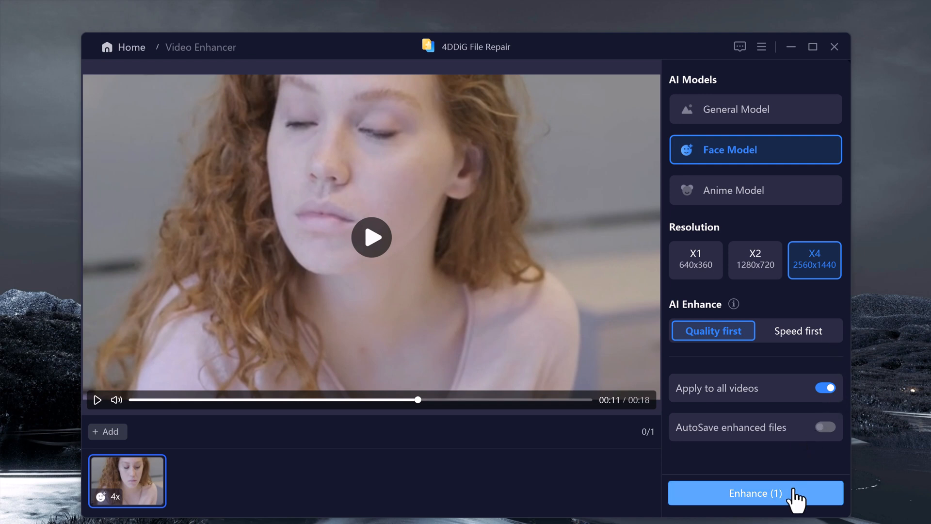
Enhance the video and preview the 640x360 vs 2560x1440 before/after result
left_click(755, 492)
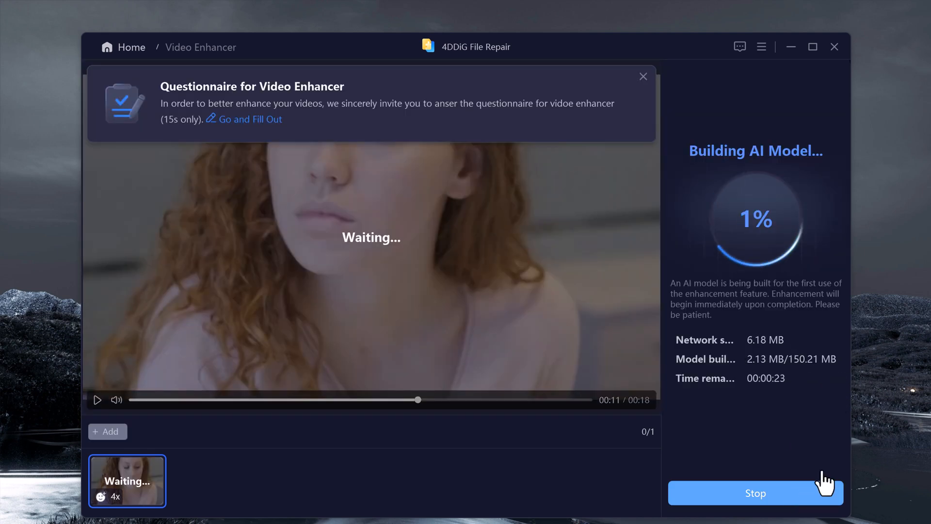
left_click(643, 77)
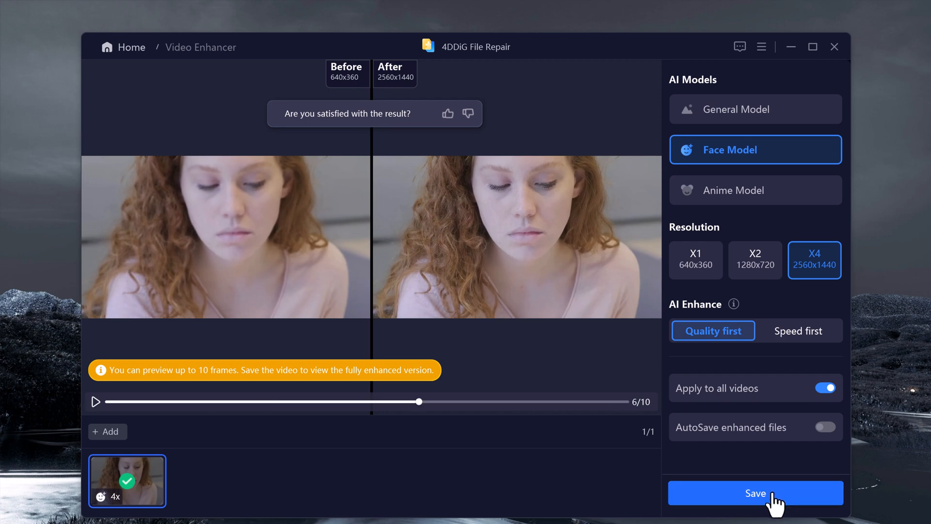
Save the enhanced video and return to the AI Enhancer home
left_click(755, 493)
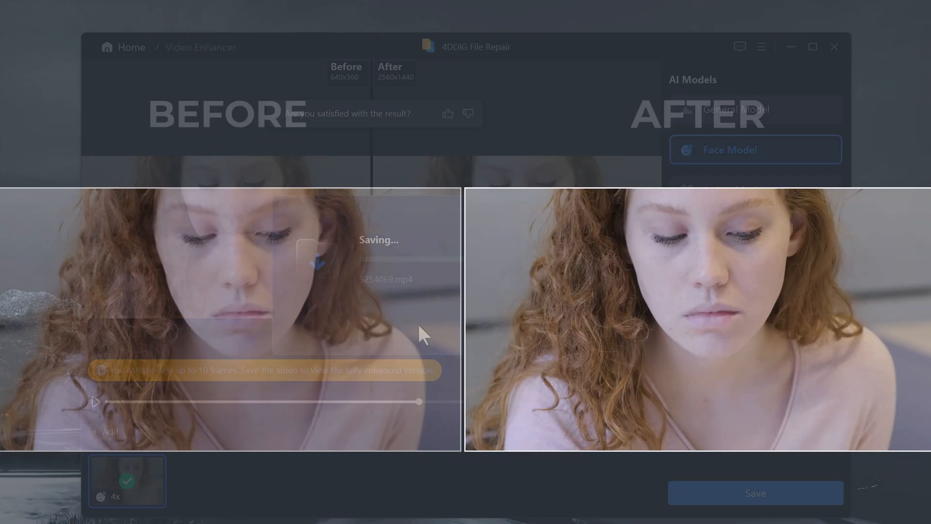
left_click(132, 47)
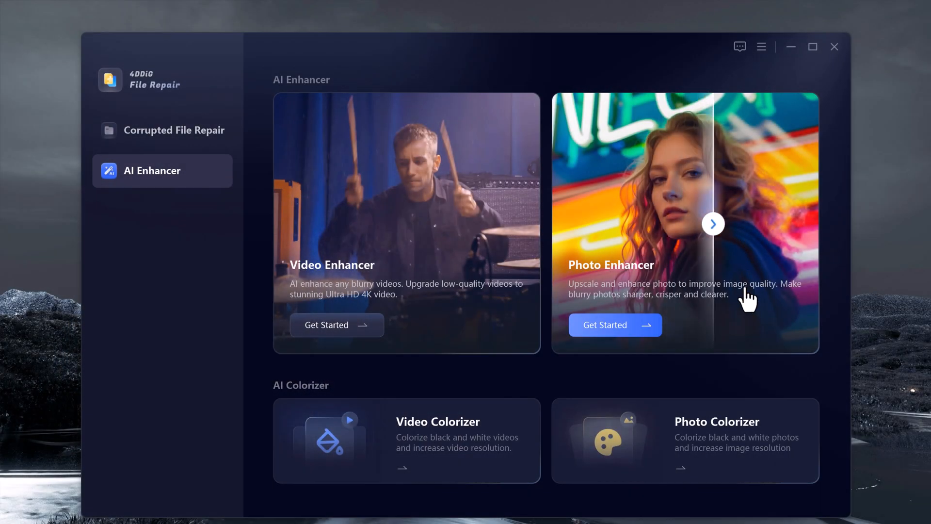
Load the portrait into Photo Enhancer, set Face Model at X4 (1828x2228), and start enhancing
left_click(615, 325)
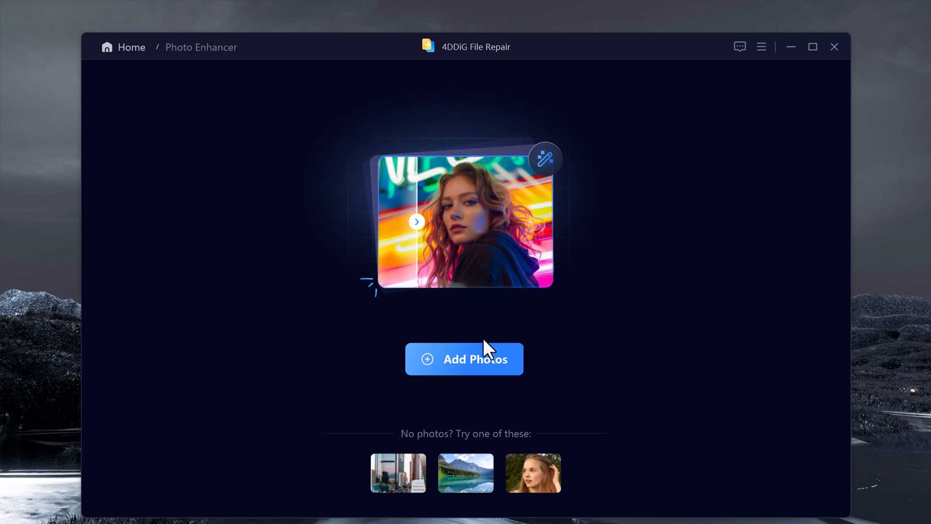
mouse_move(481, 163)
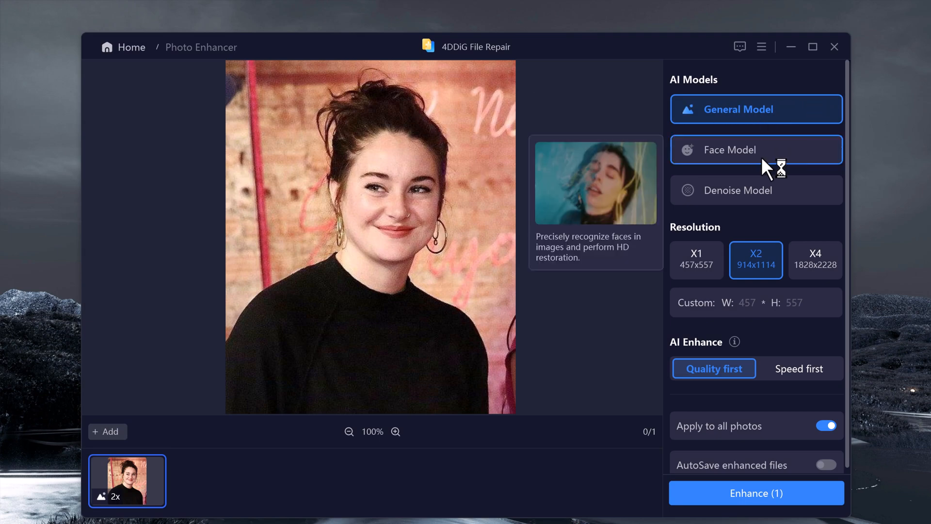
left_click(755, 149)
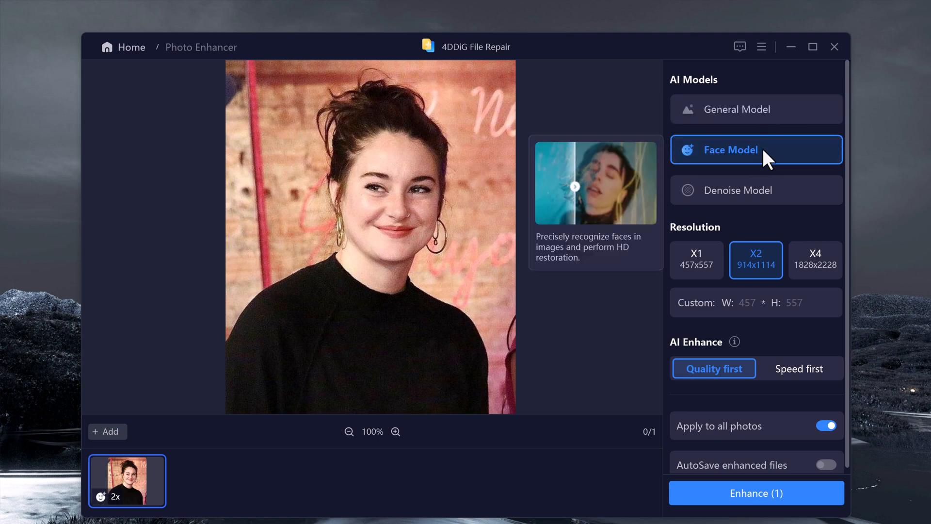
left_click(756, 190)
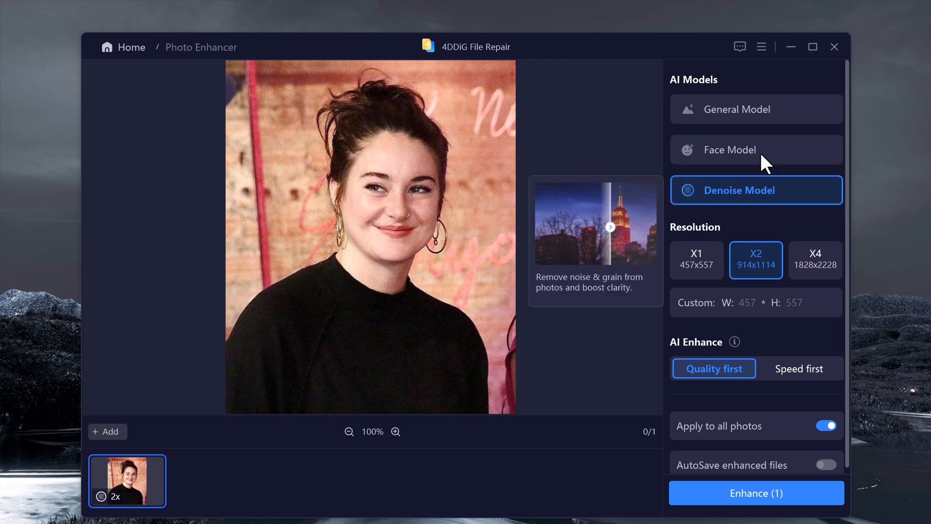
left_click(756, 149)
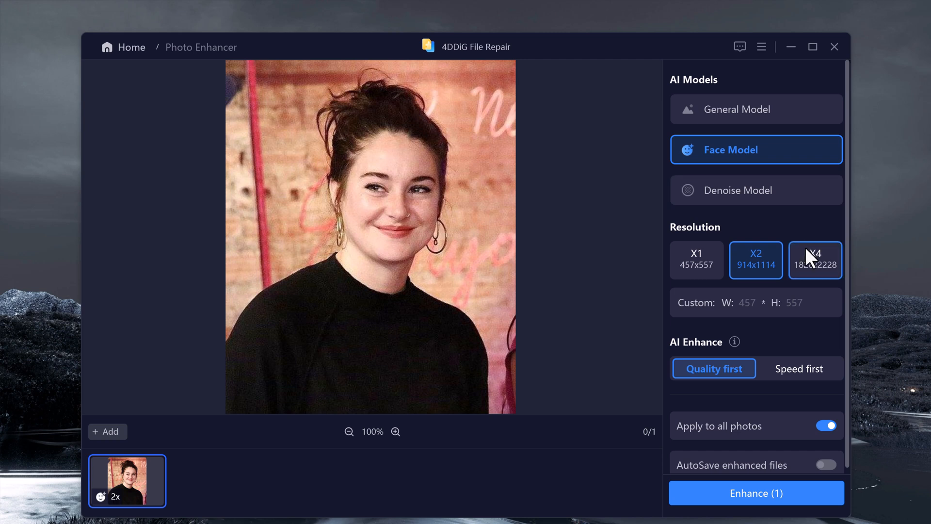
left_click(815, 260)
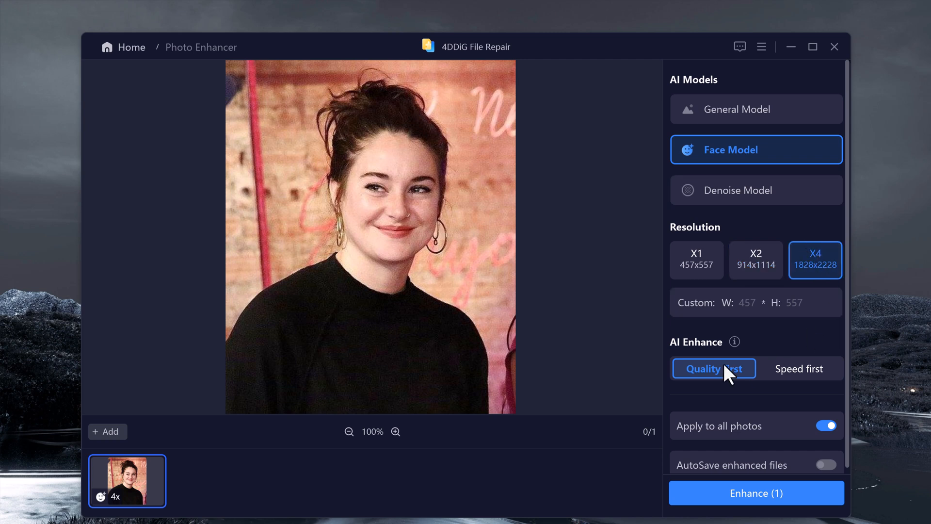
left_click(756, 492)
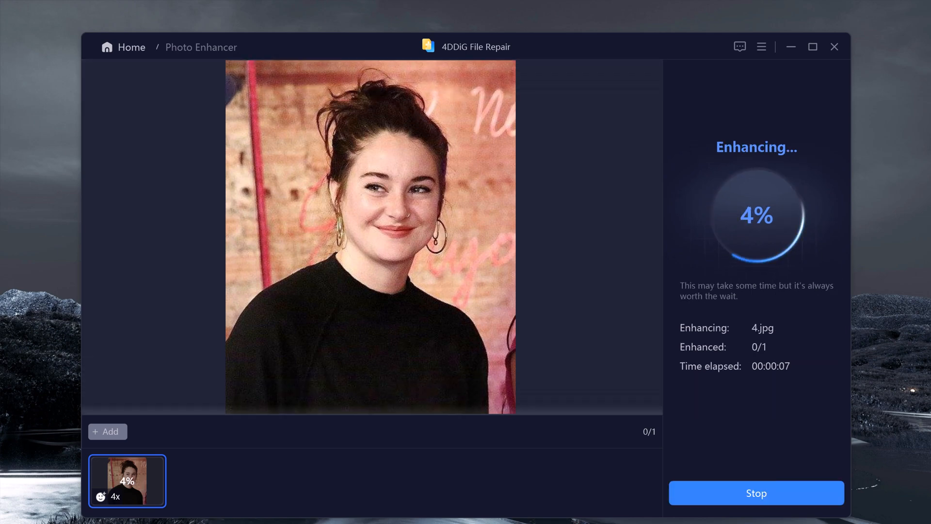
Save the enhanced portrait as 4_enhanced.jpg
left_click(755, 492)
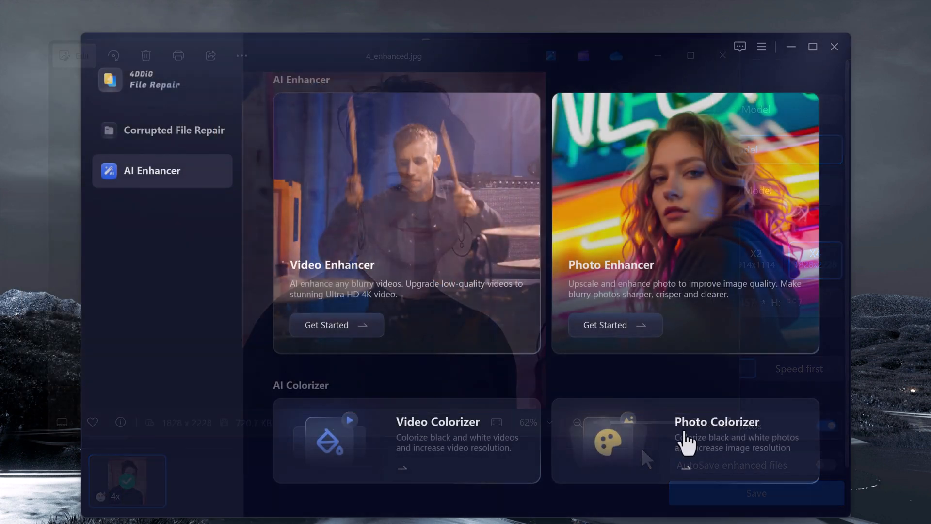
Load the third black-and-white sample portrait into Photo Colorizer
left_click(717, 434)
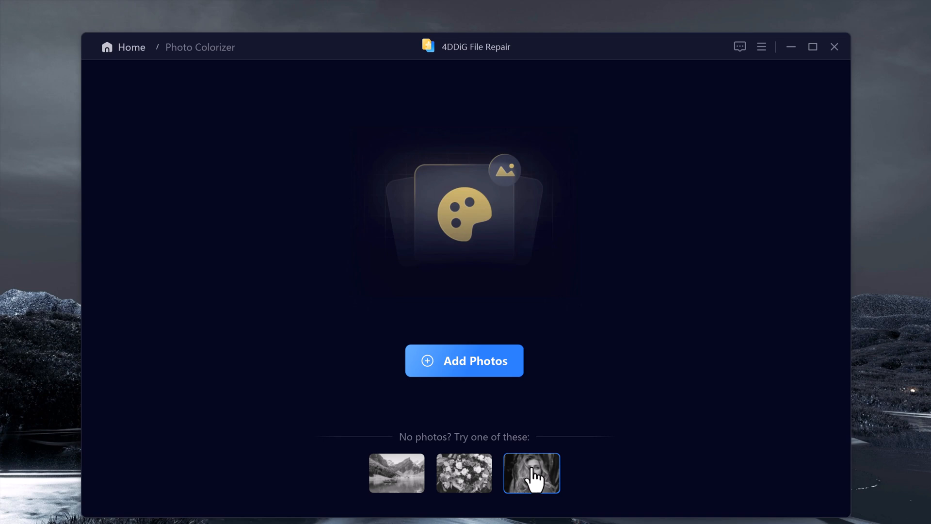
left_click(531, 473)
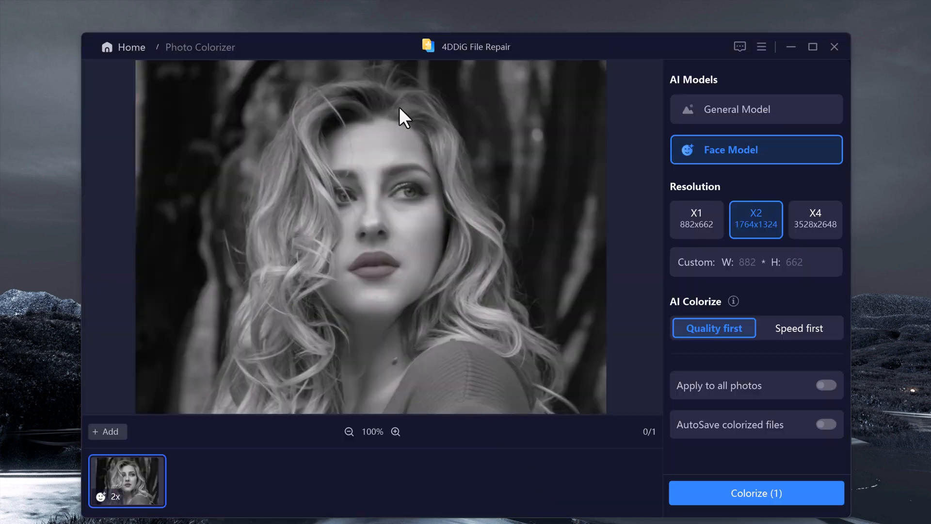
mouse_move(805, 282)
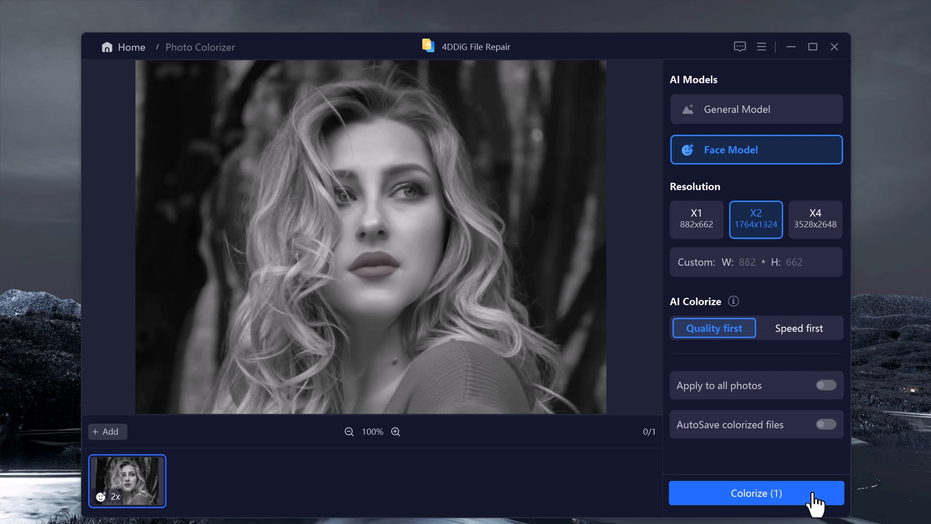
Colorize the portrait at X2, compare before/after, and return home
left_click(756, 492)
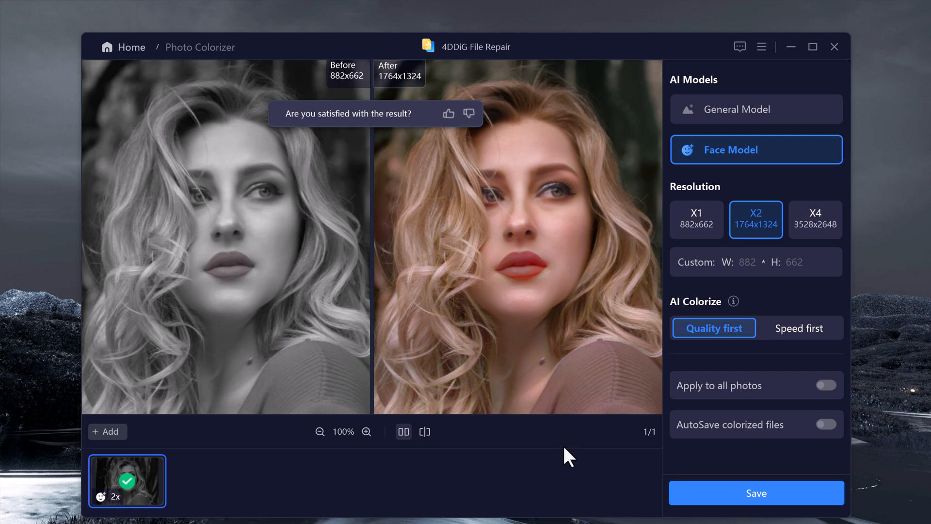
mouse_move(512, 58)
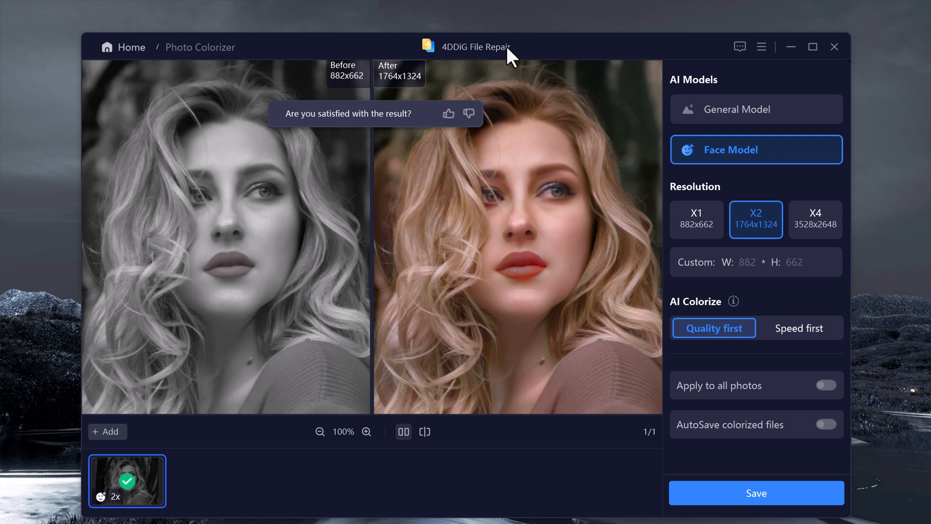
mouse_move(505, 294)
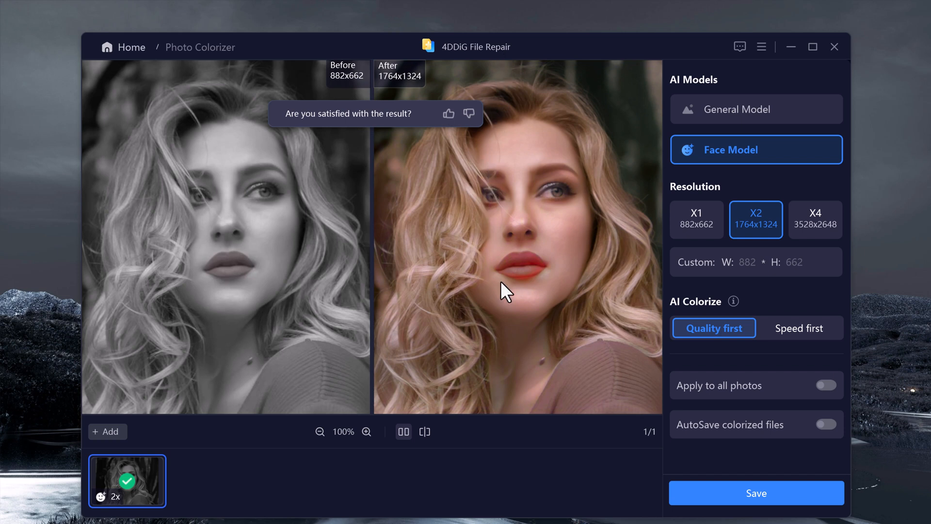
mouse_move(309, 302)
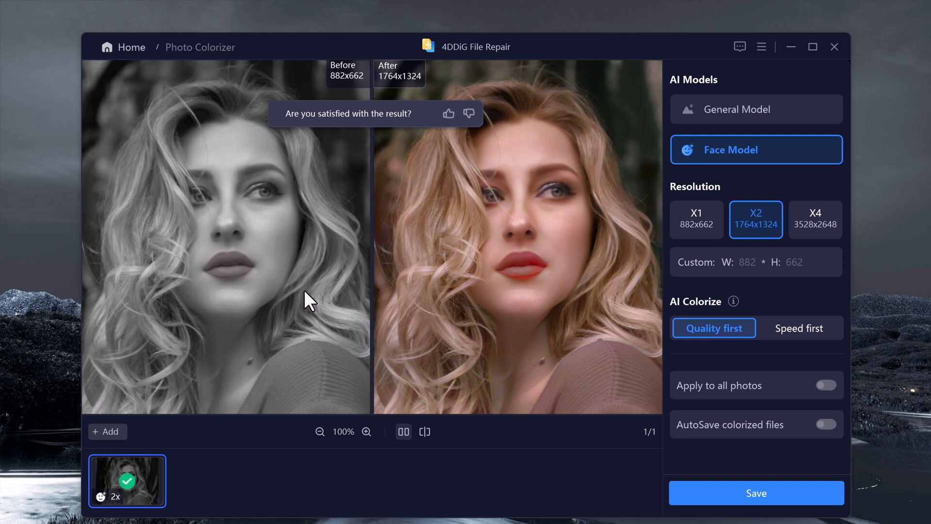
mouse_move(497, 296)
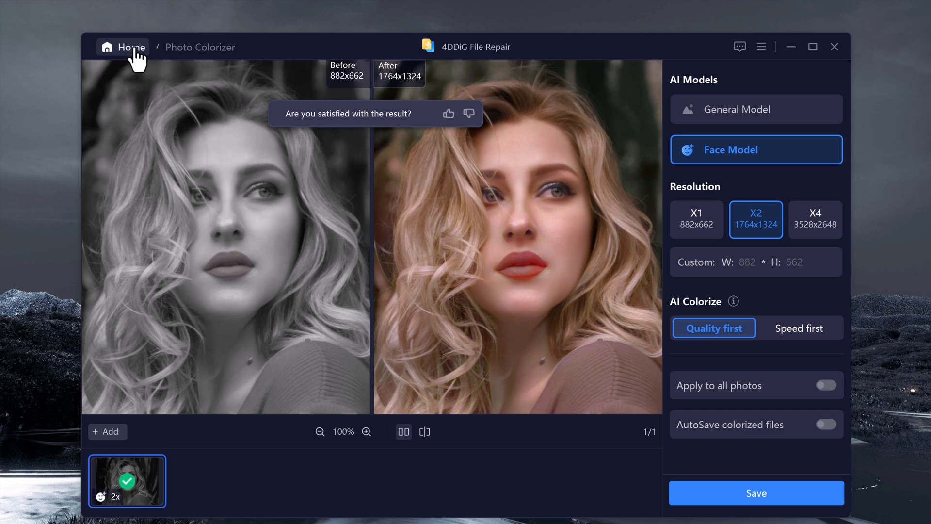
left_click(122, 47)
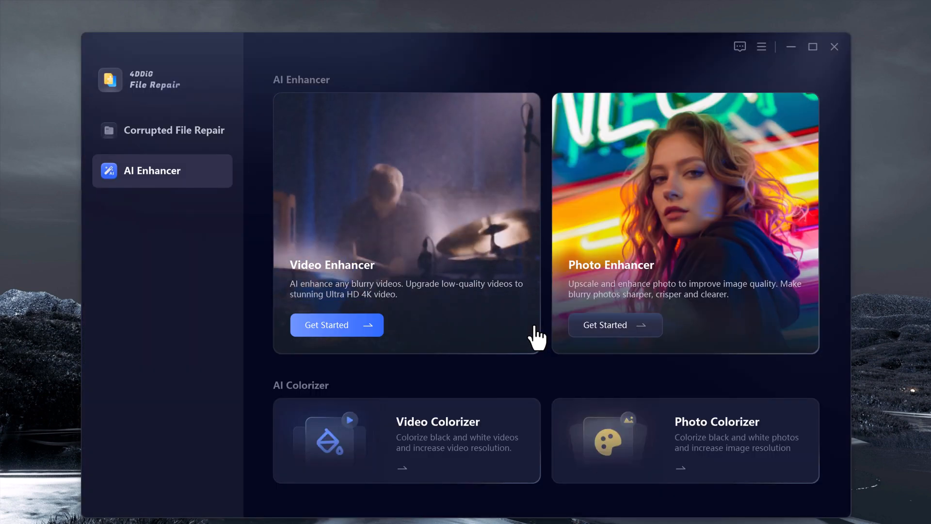